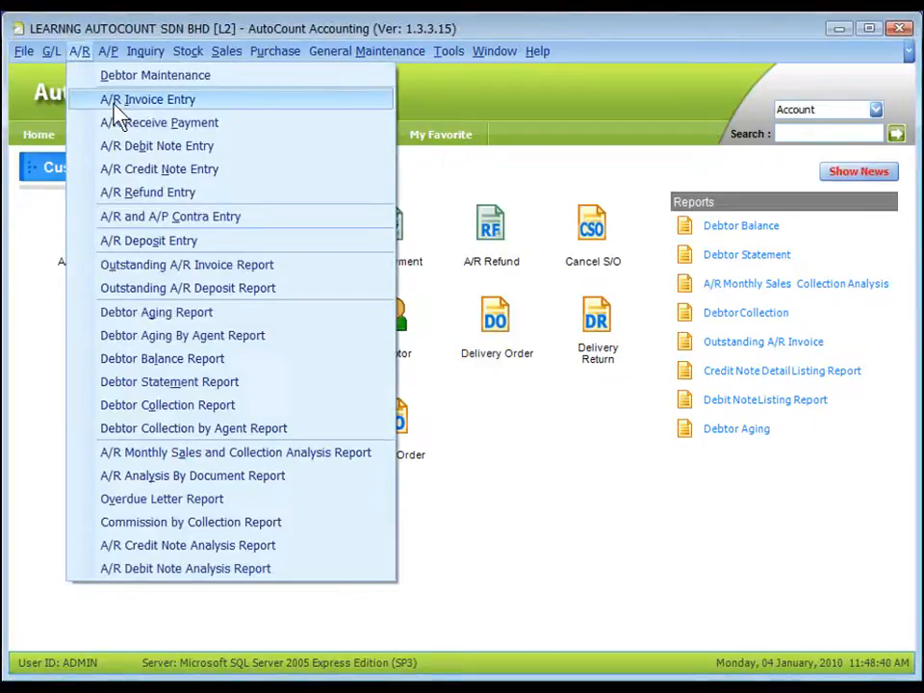
mouse_move(139, 104)
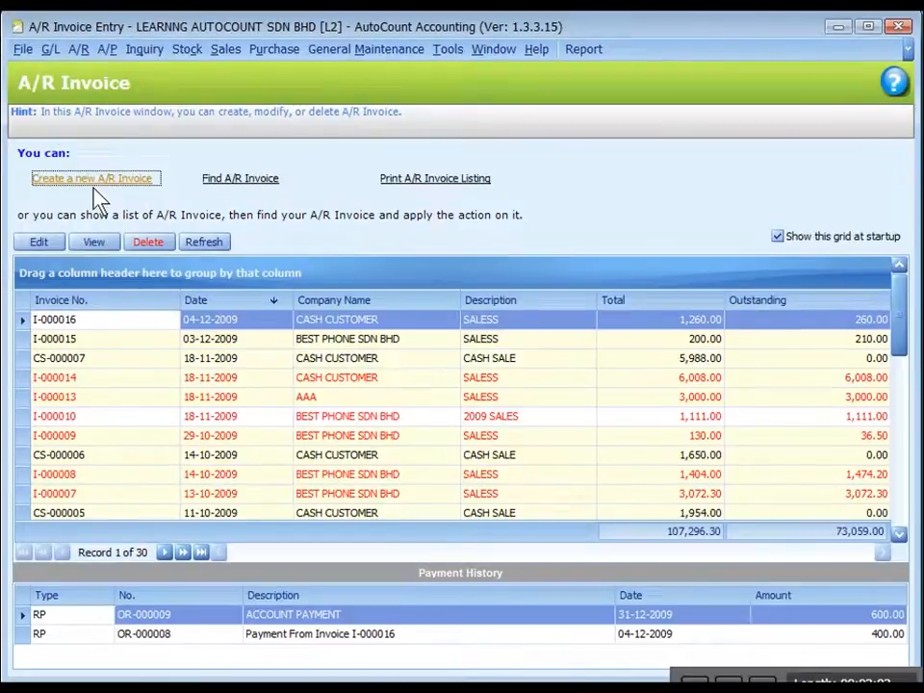
- Start a new A/R invoice with debtor 300-B001 Best Phone Sdn Bhd
left_click(92, 177)
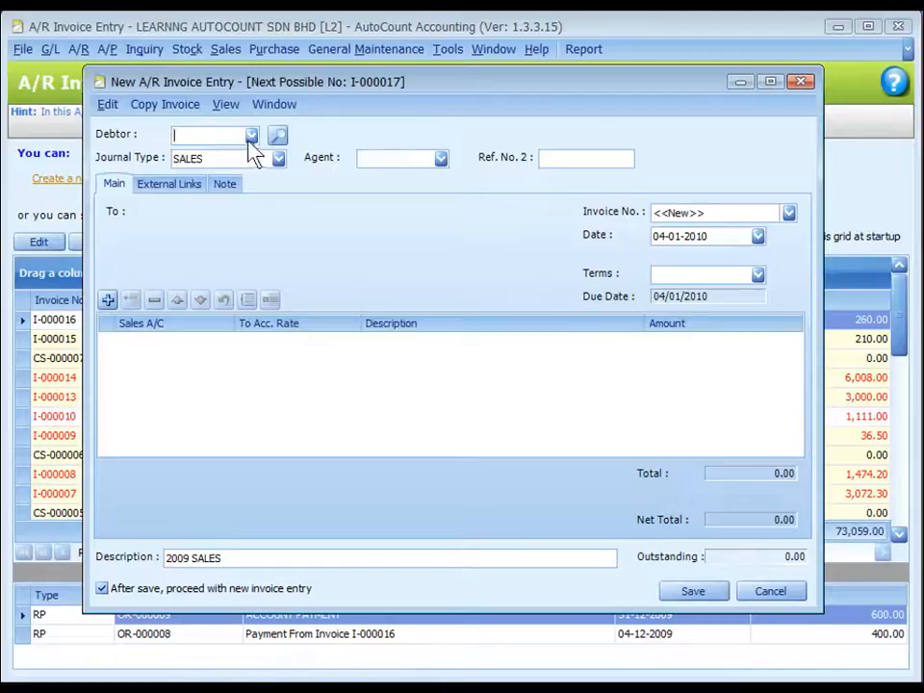
left_click(250, 134)
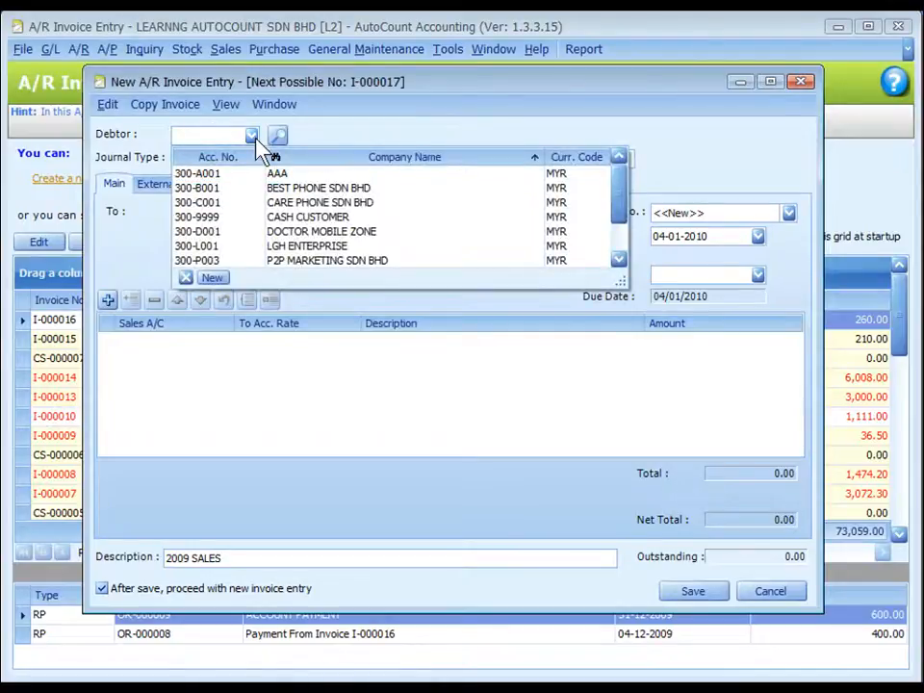
mouse_move(279, 135)
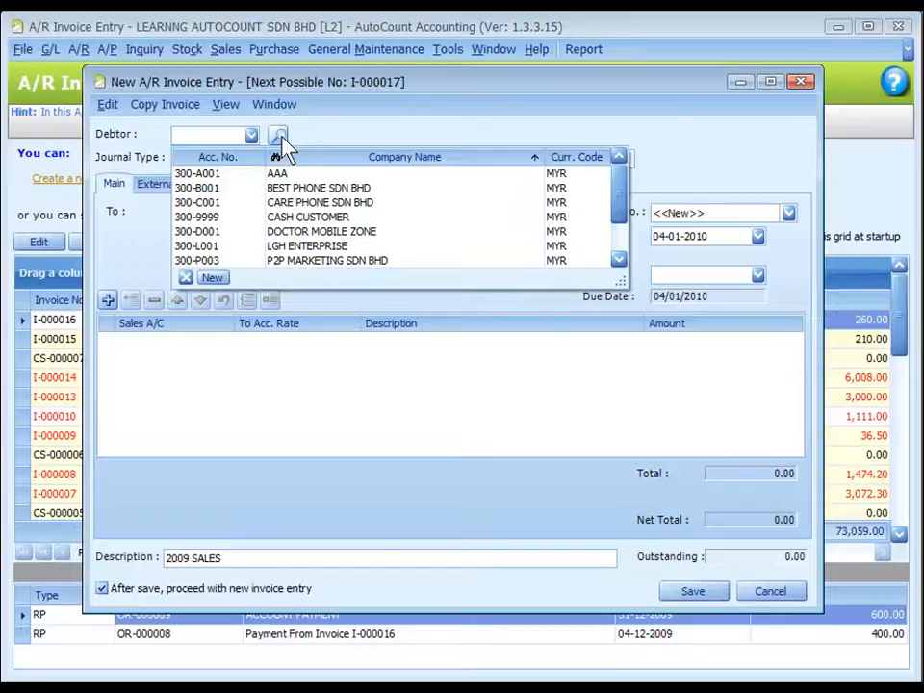
left_click(317, 187)
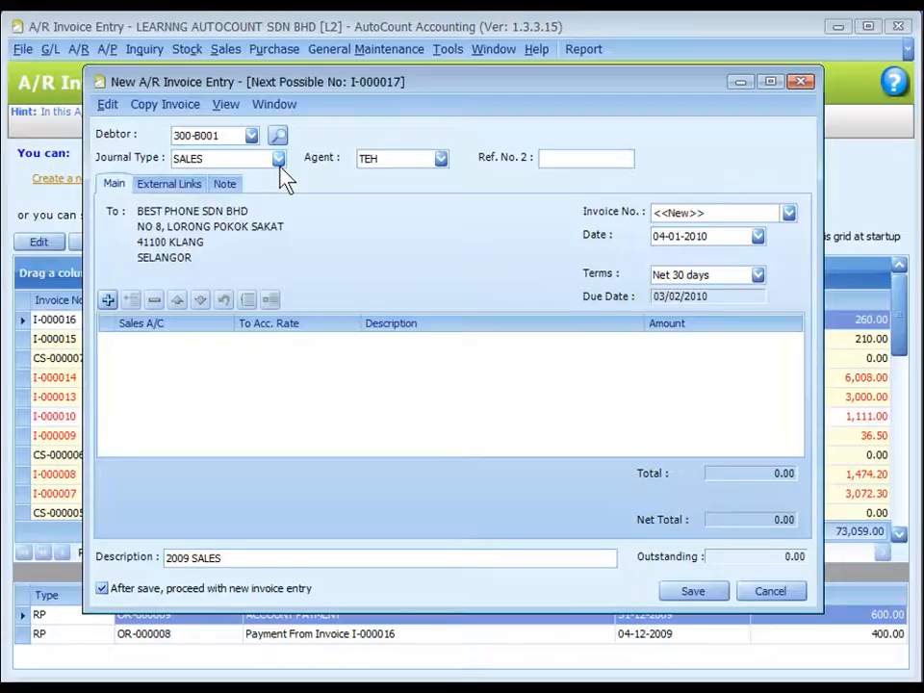
- Keep the invoice dated 04-01-2010 with sales journal and Net 30 days terms
left_click(211, 134)
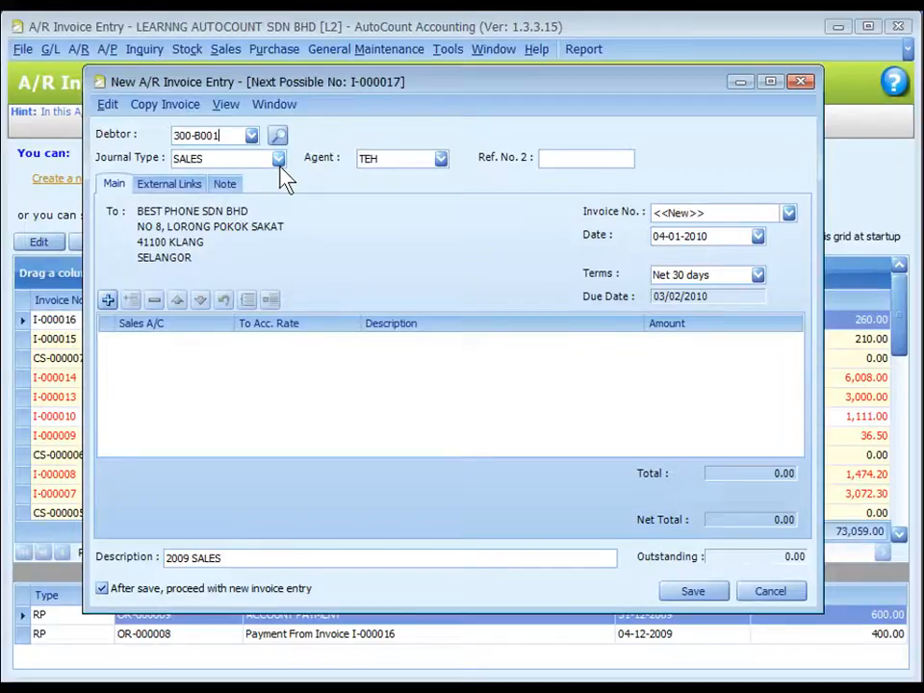
mouse_move(453, 174)
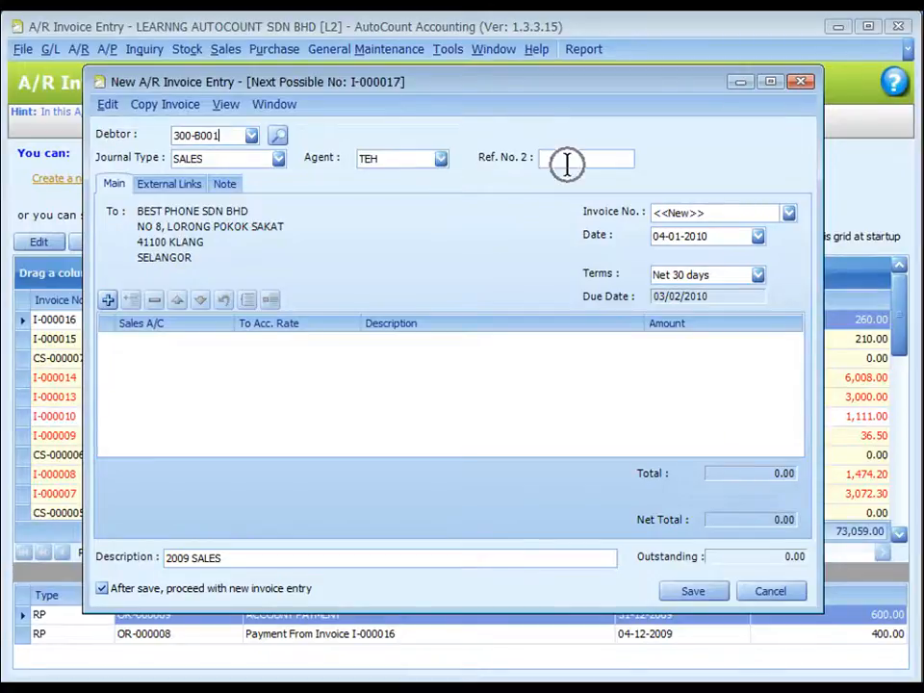
left_click(586, 158)
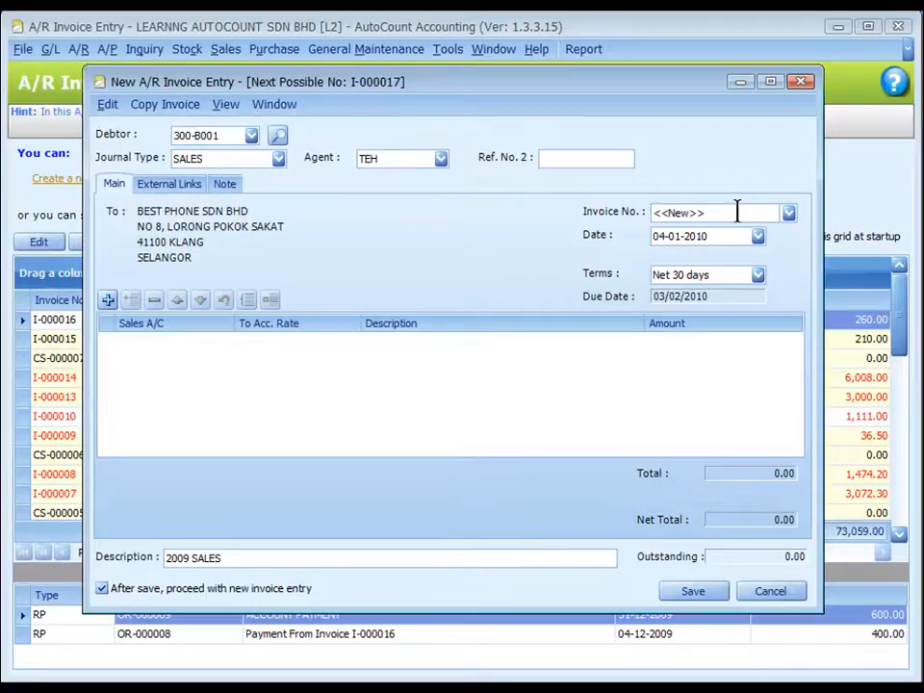
left_click(203, 134)
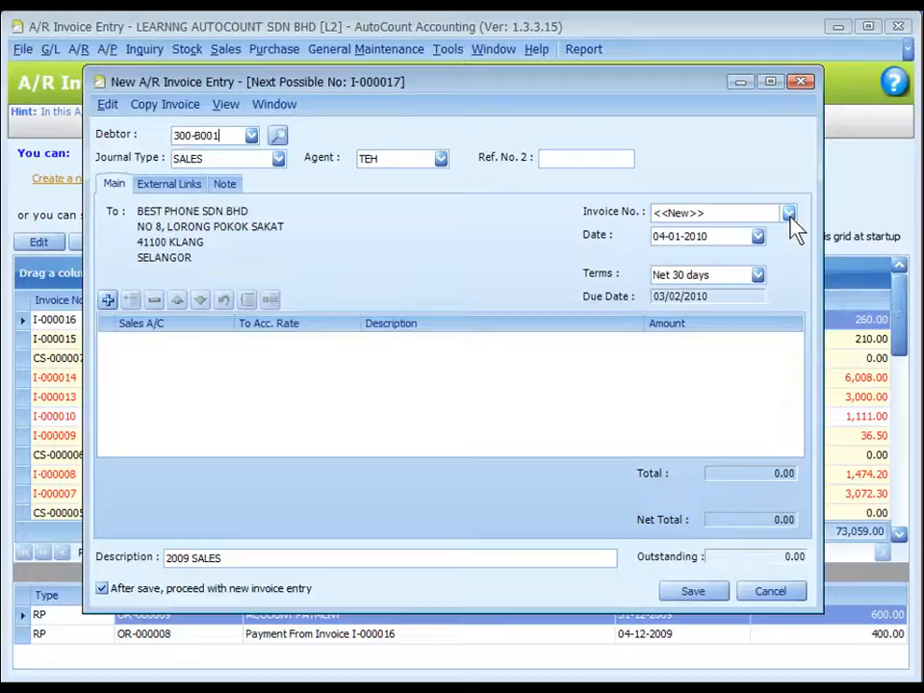
left_click(789, 212)
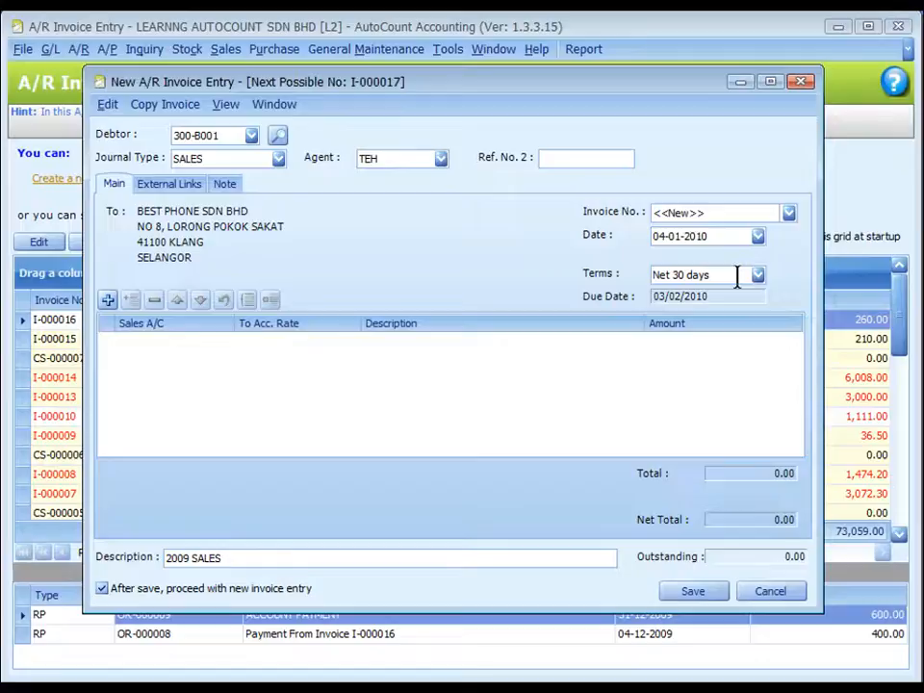
left_click(702, 234)
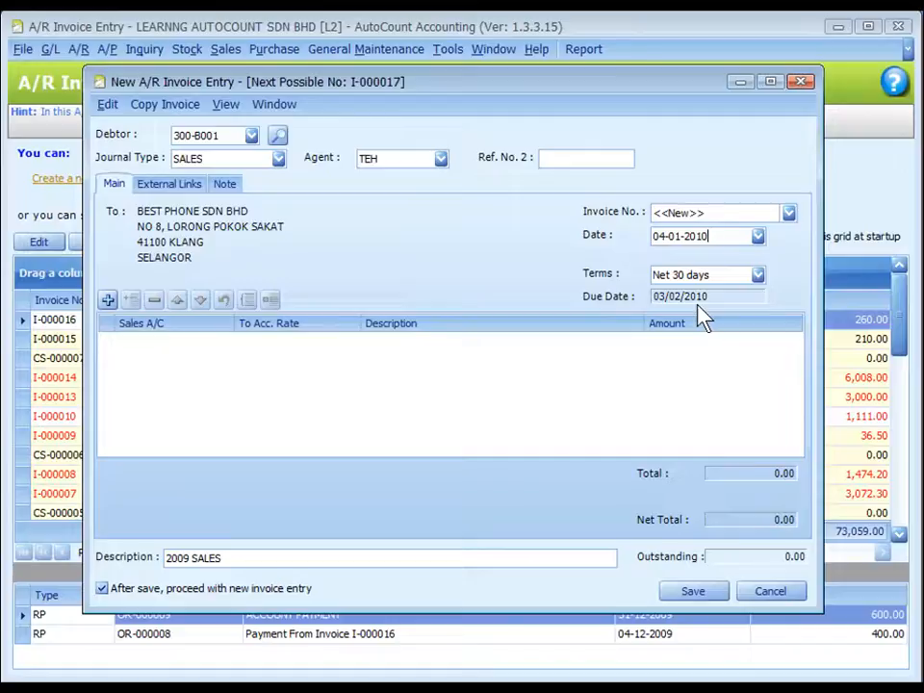
- Add a Credit Sales line of 5,000.00 on account 500-0000 and describe it as 2010 SALES
left_click(108, 301)
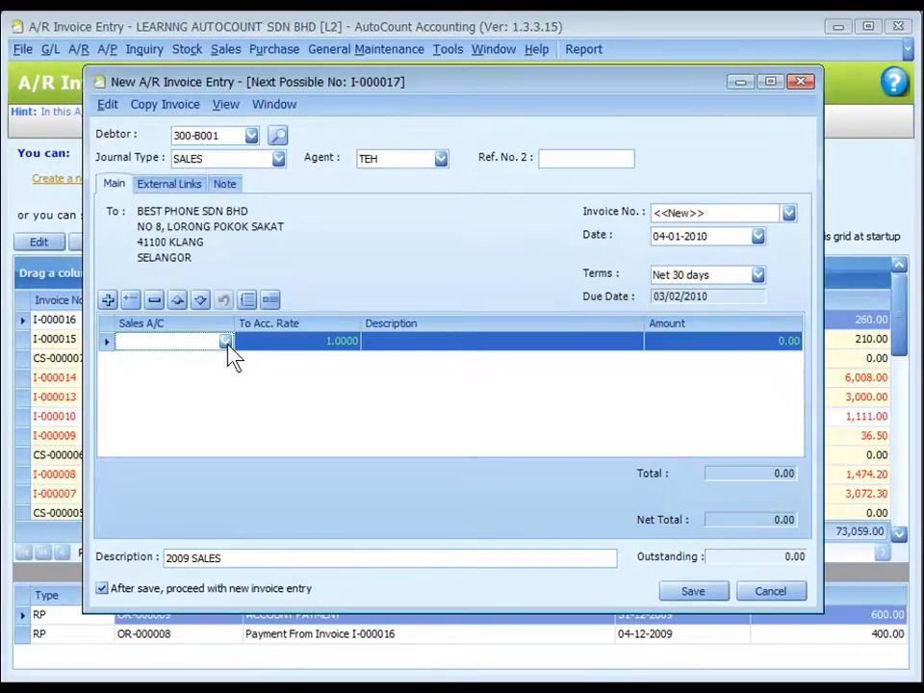
left_click(227, 339)
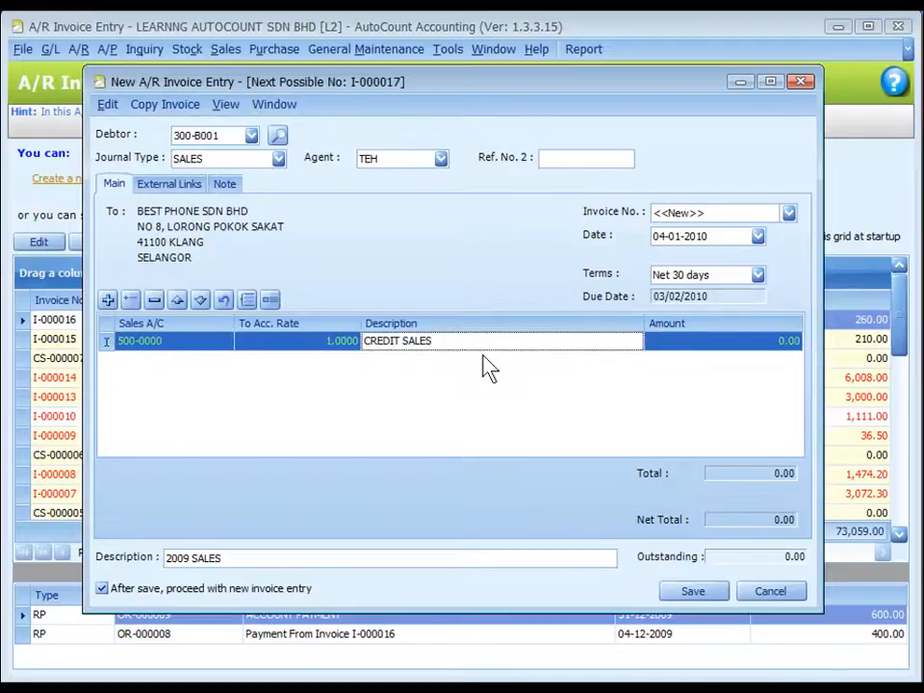
mouse_move(734, 339)
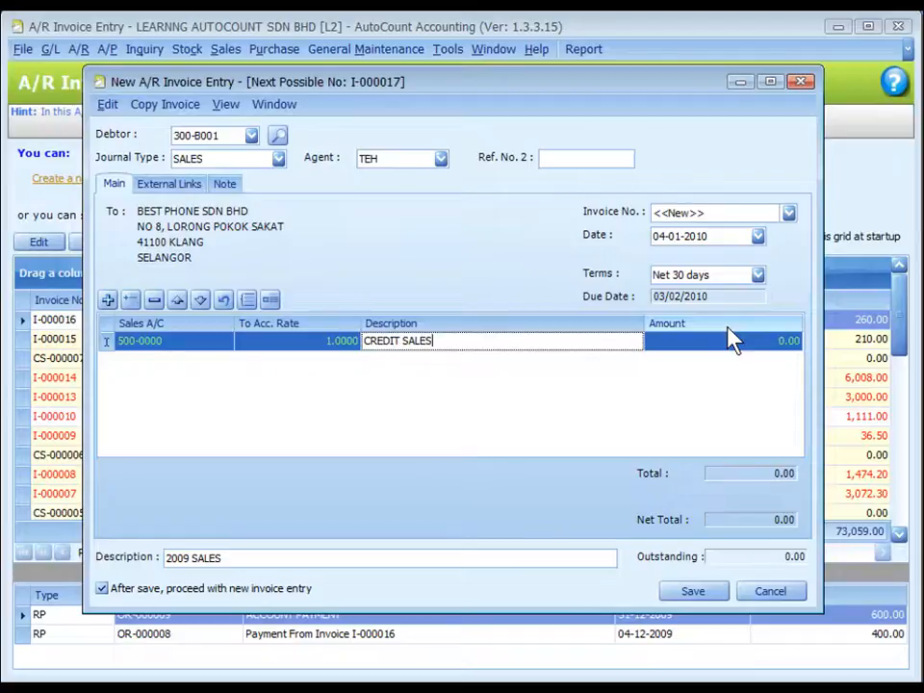
left_click(722, 341)
type("5,000")
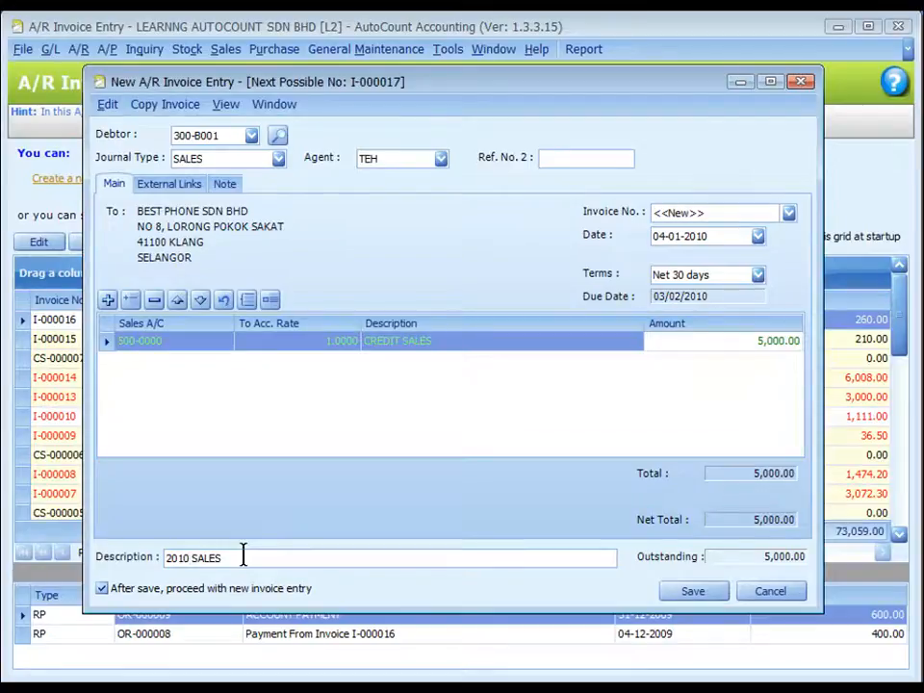
mouse_move(747, 566)
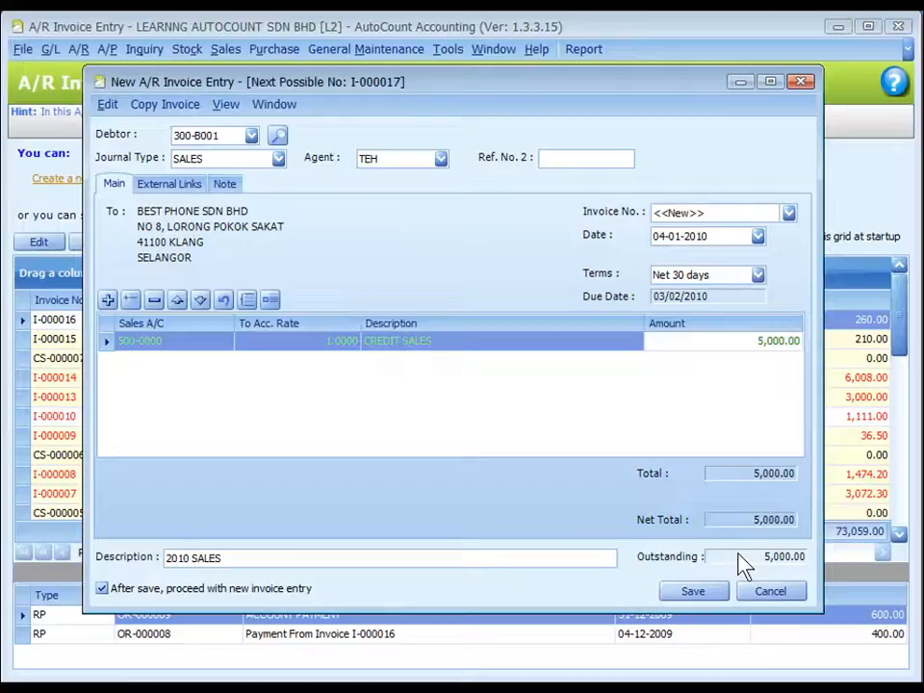
left_click(188, 558)
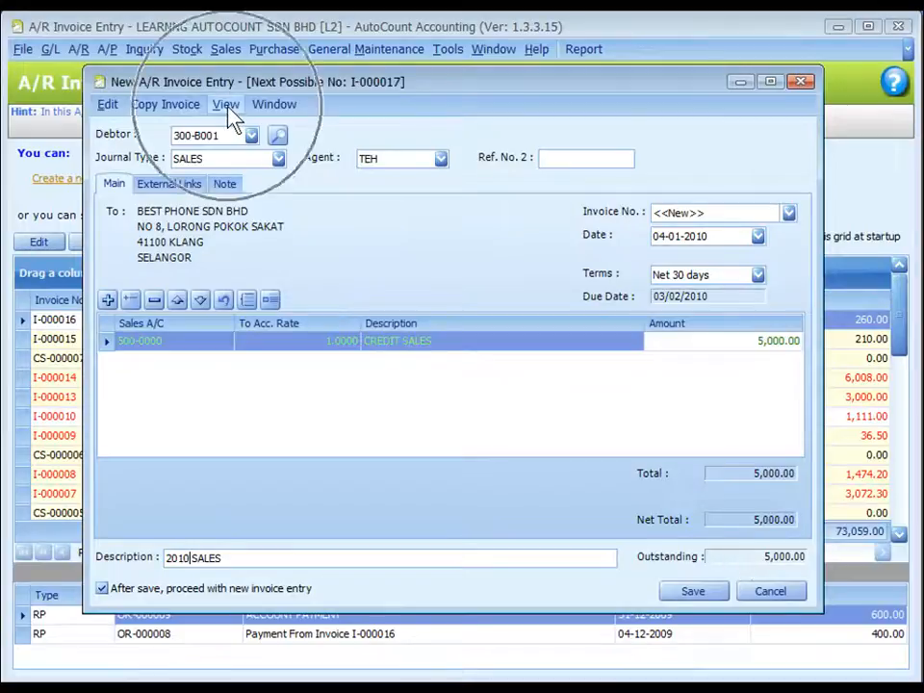
- Review the invoice's posting details, then save it leaving blank invoice I-000018 ready
left_click(226, 104)
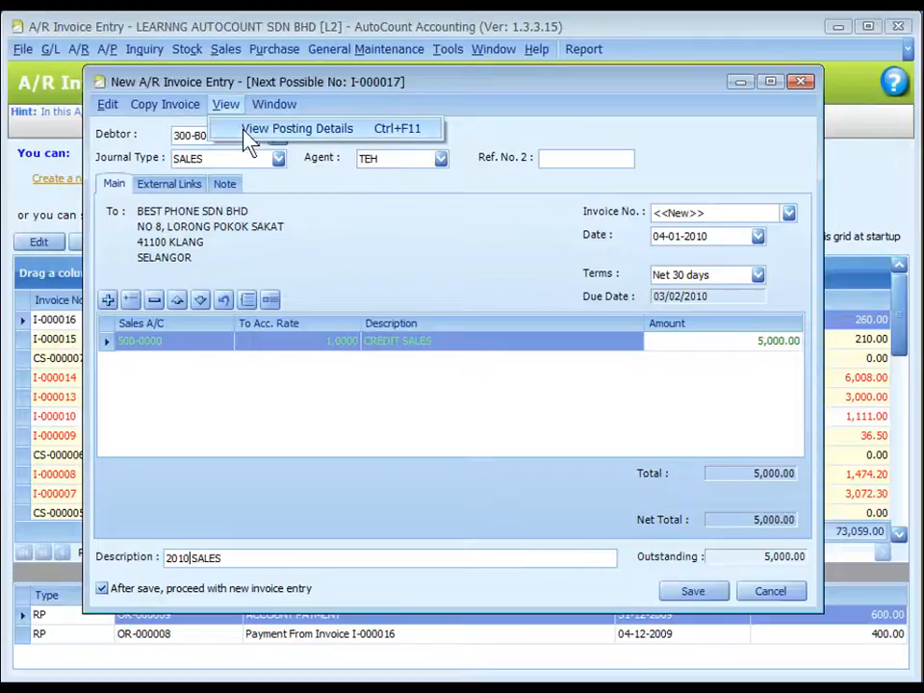
left_click(299, 128)
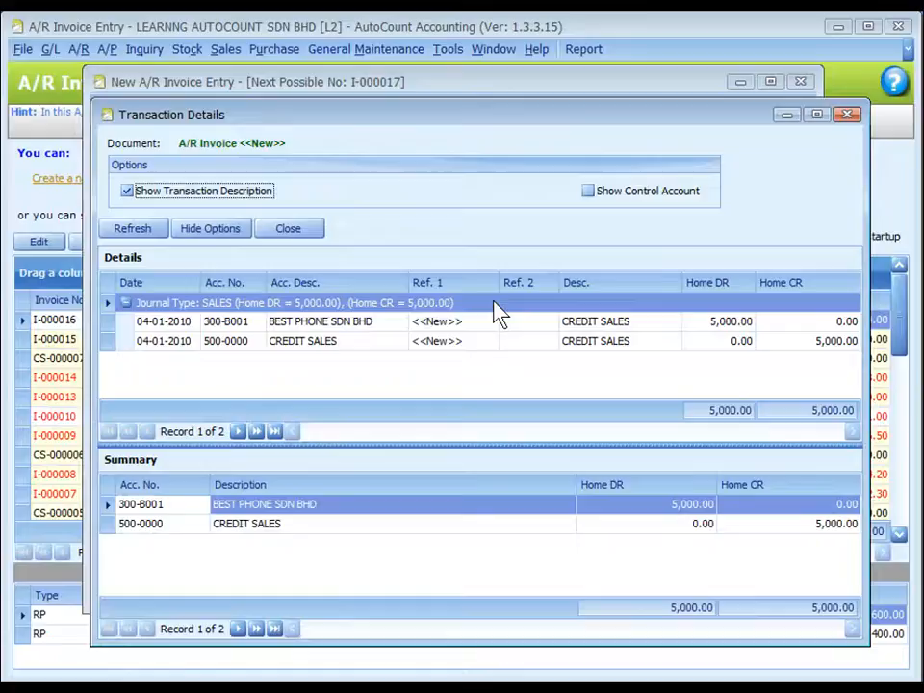
mouse_move(560, 393)
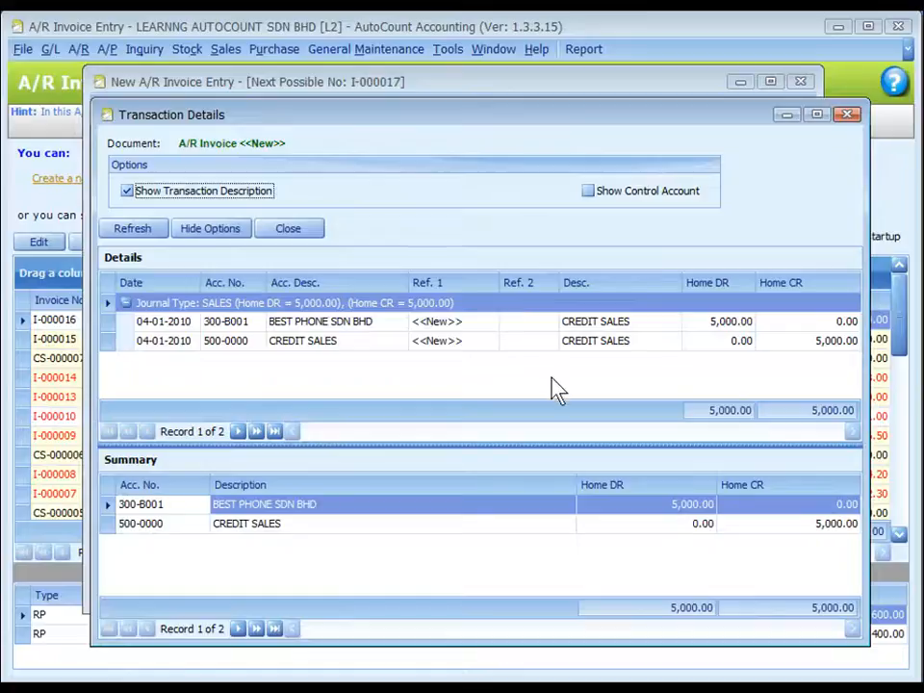
left_click(289, 227)
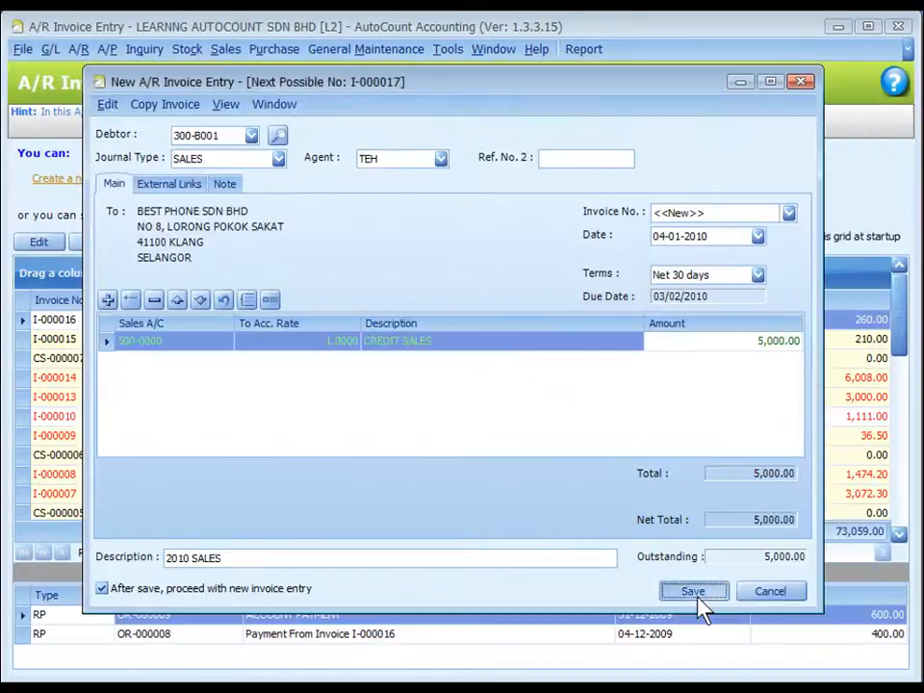
left_click(693, 591)
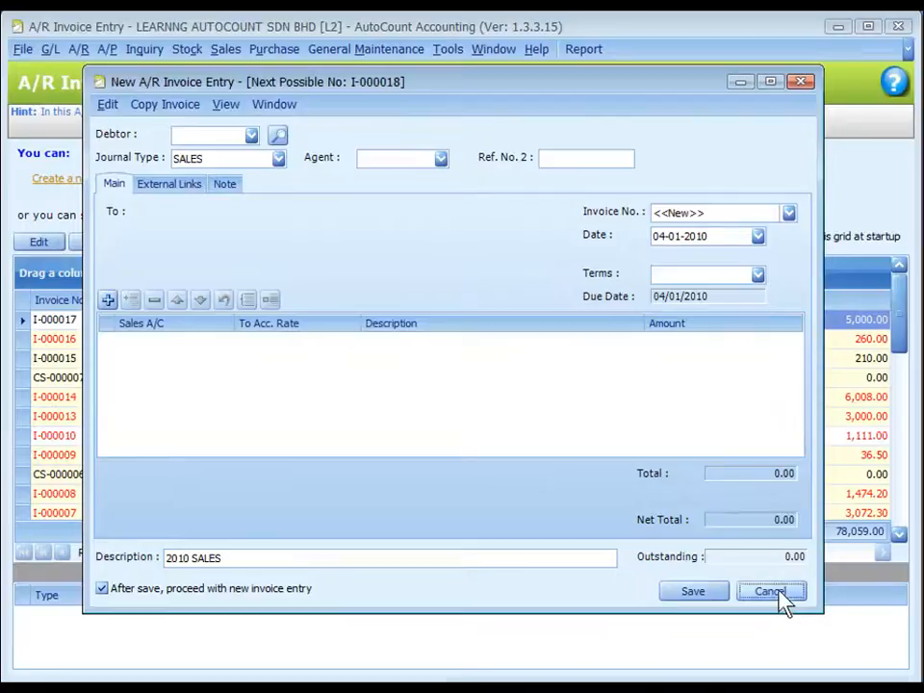
- Cancel the blank entry so invoice I-000017 for Best Phone Sdn Bhd at 5,000.00 tops the list
left_click(771, 591)
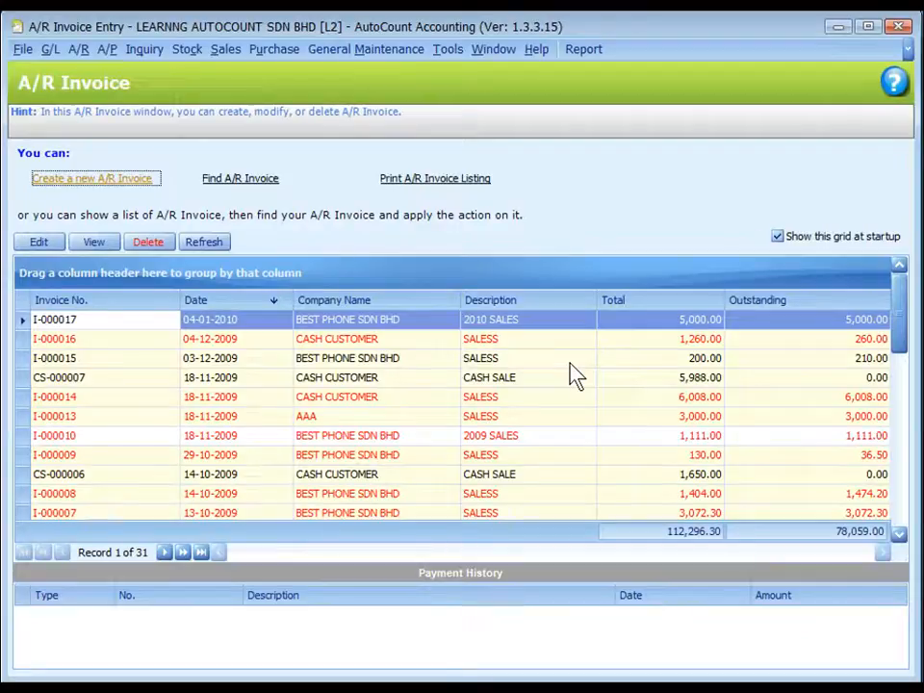
mouse_move(562, 424)
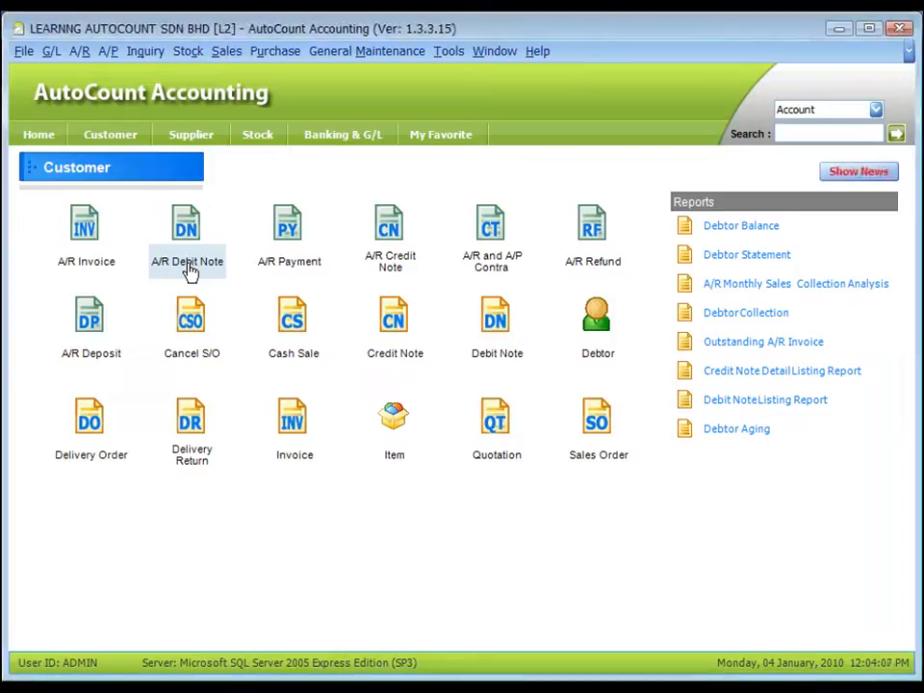
double_click(187, 231)
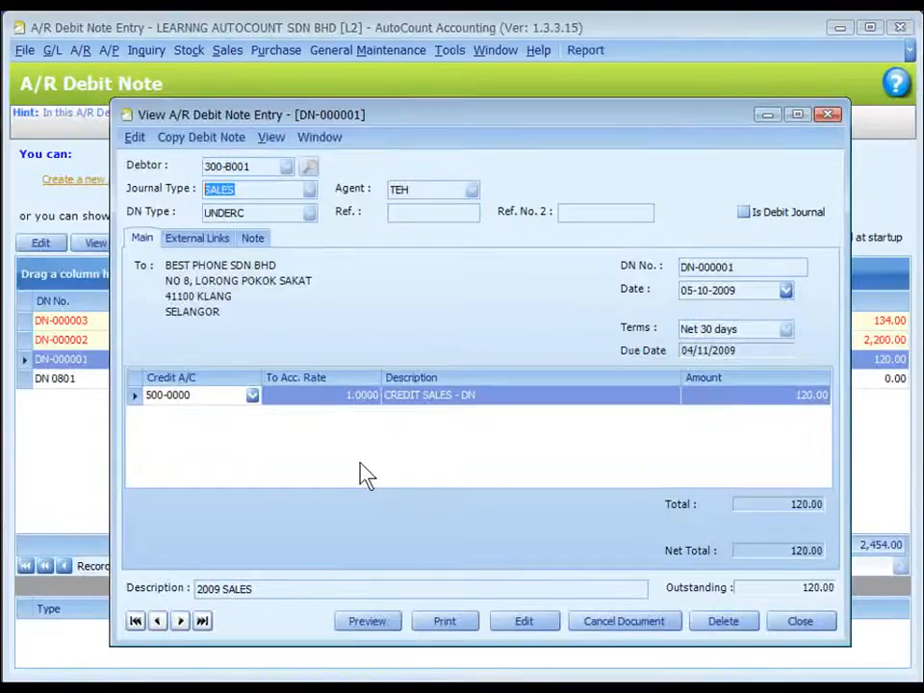
left_click_drag(472, 116, 471, 91)
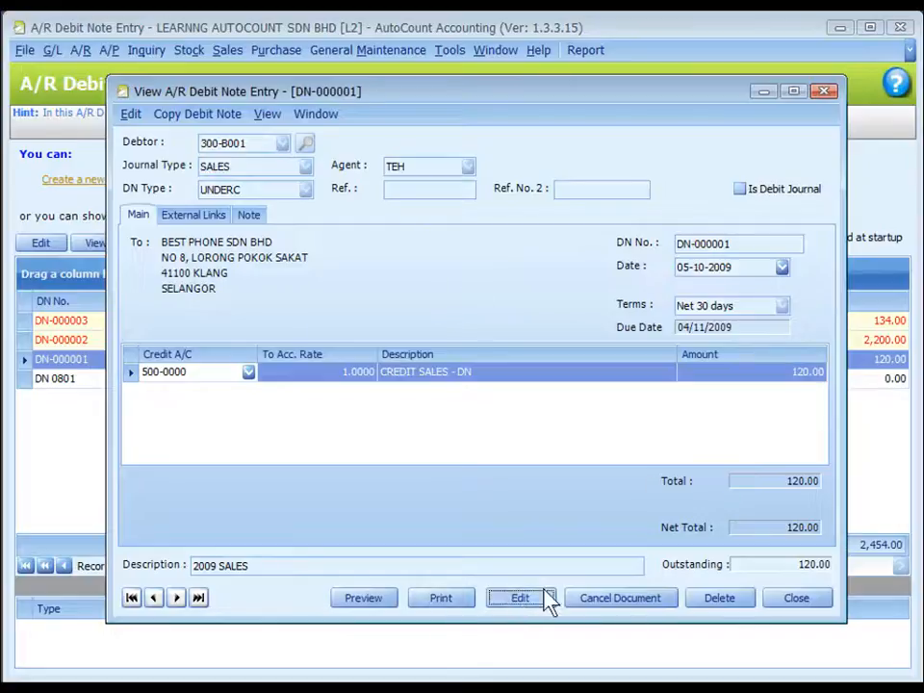
left_click(520, 597)
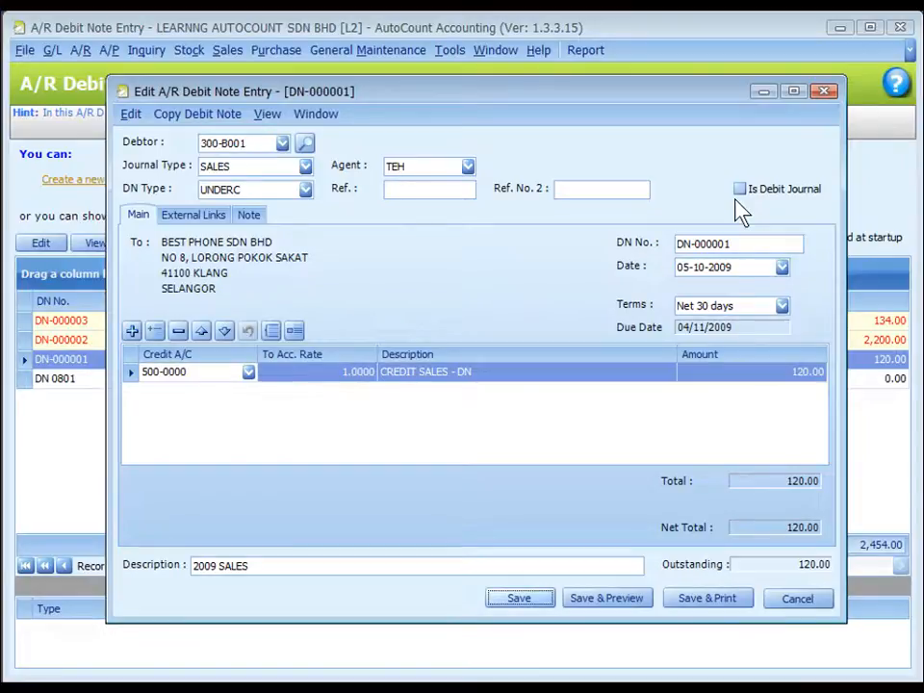
mouse_move(735, 204)
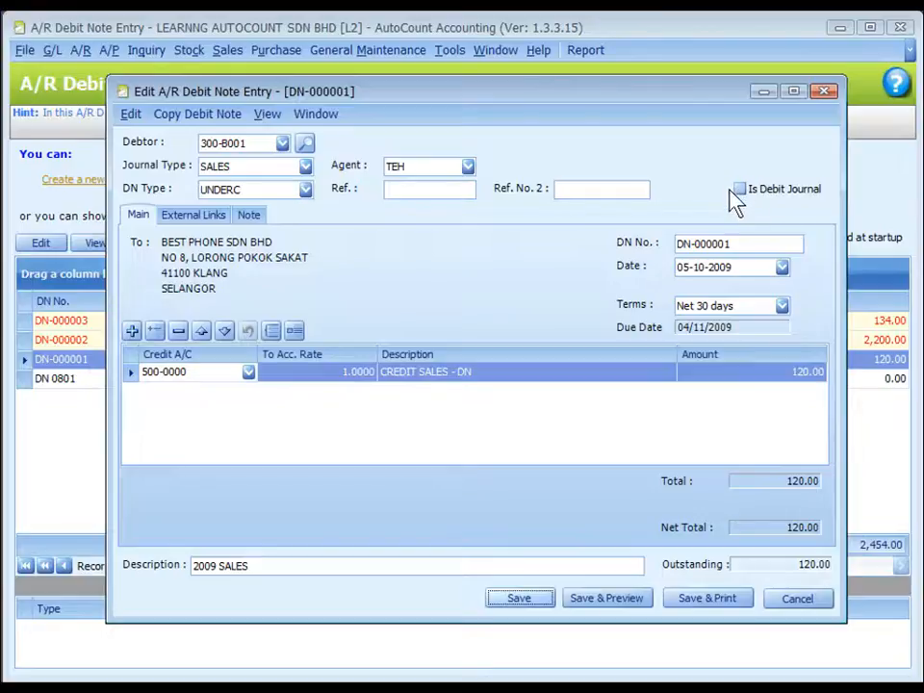
mouse_move(751, 208)
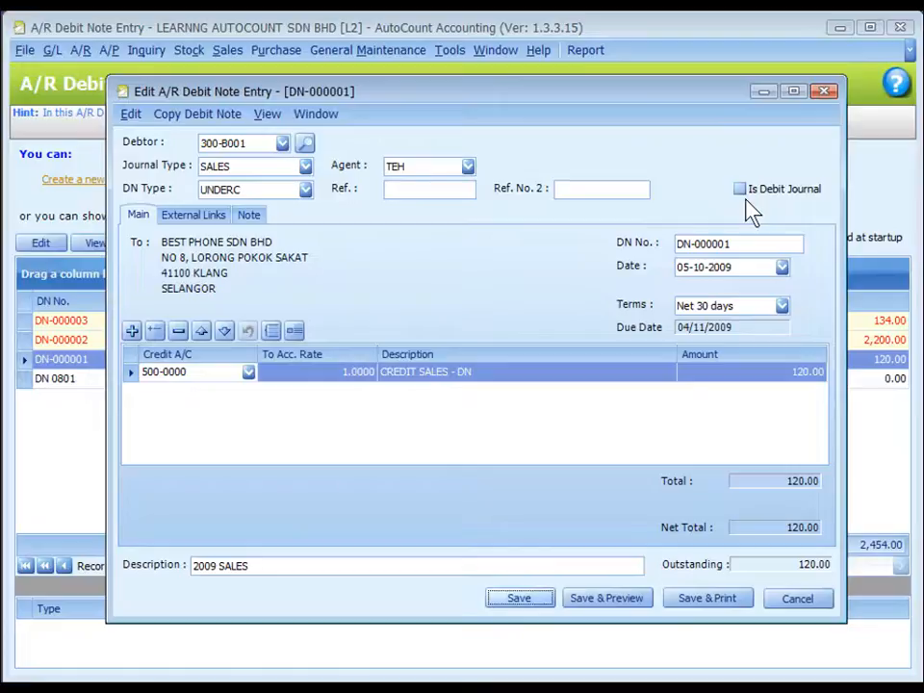
mouse_move(568, 435)
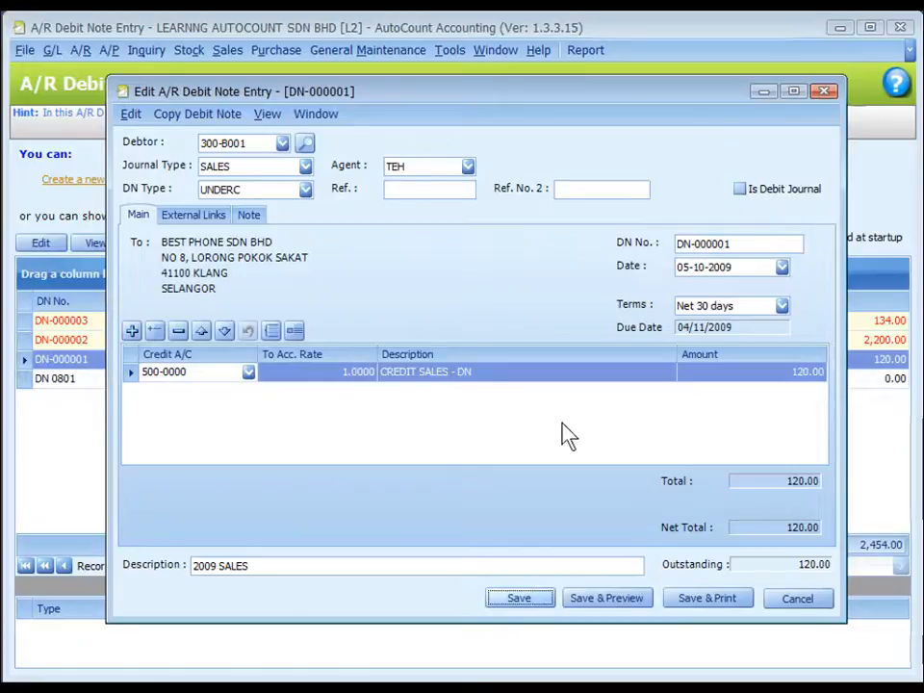
left_click(797, 597)
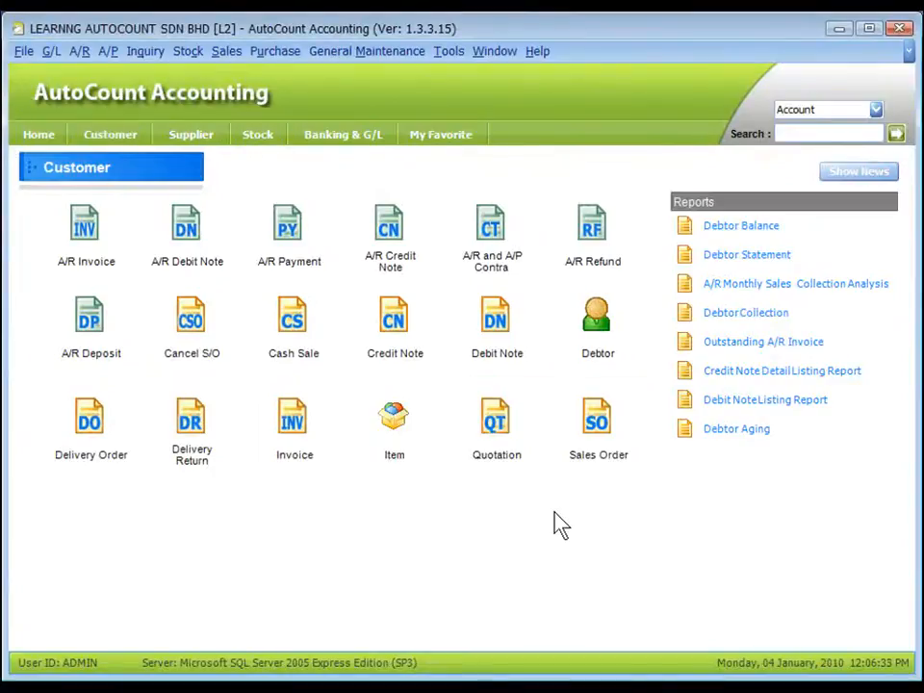